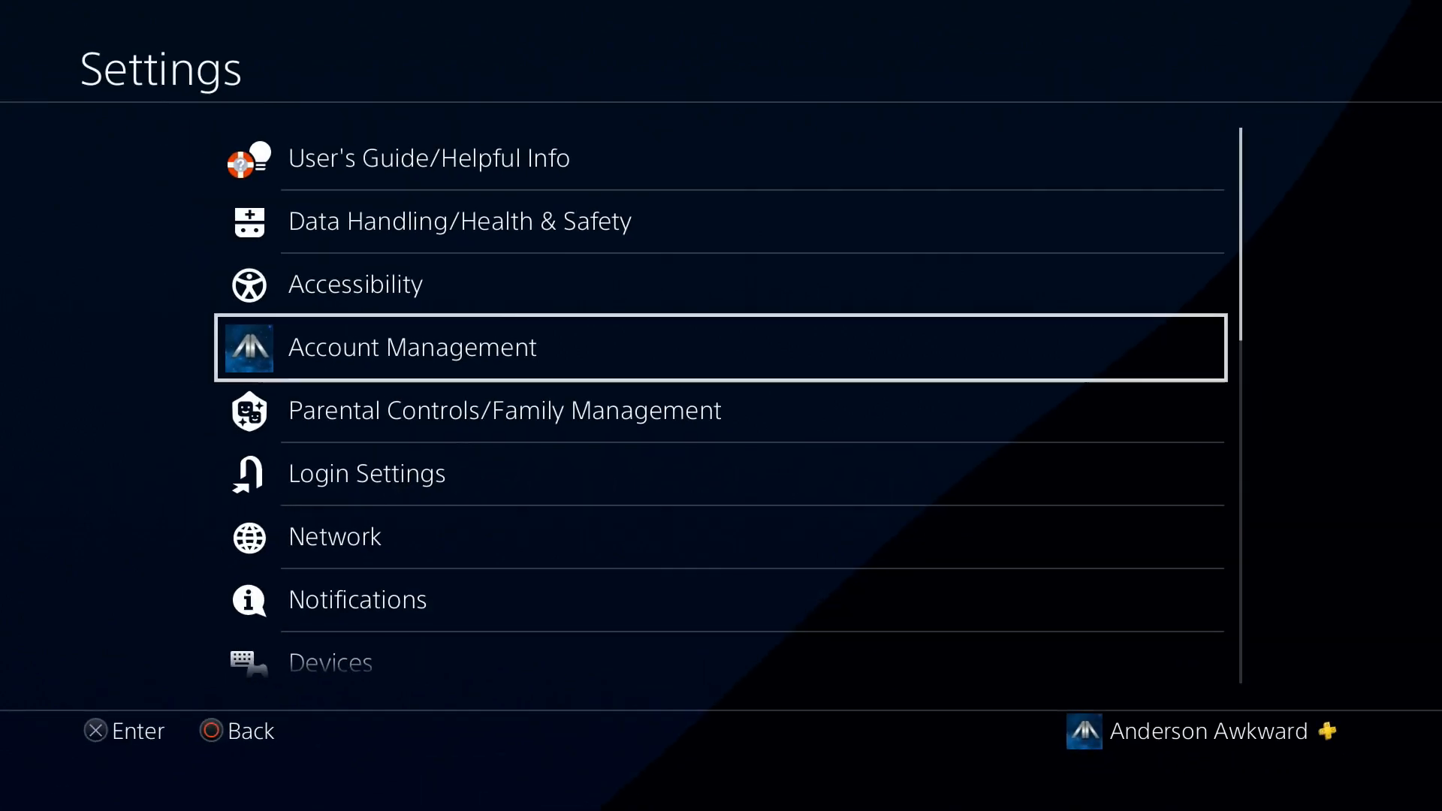
Step: Show the 2.01 TB Seagate Expansion drive's details under Devices > USB Storage Devices
scroll("down", 3)
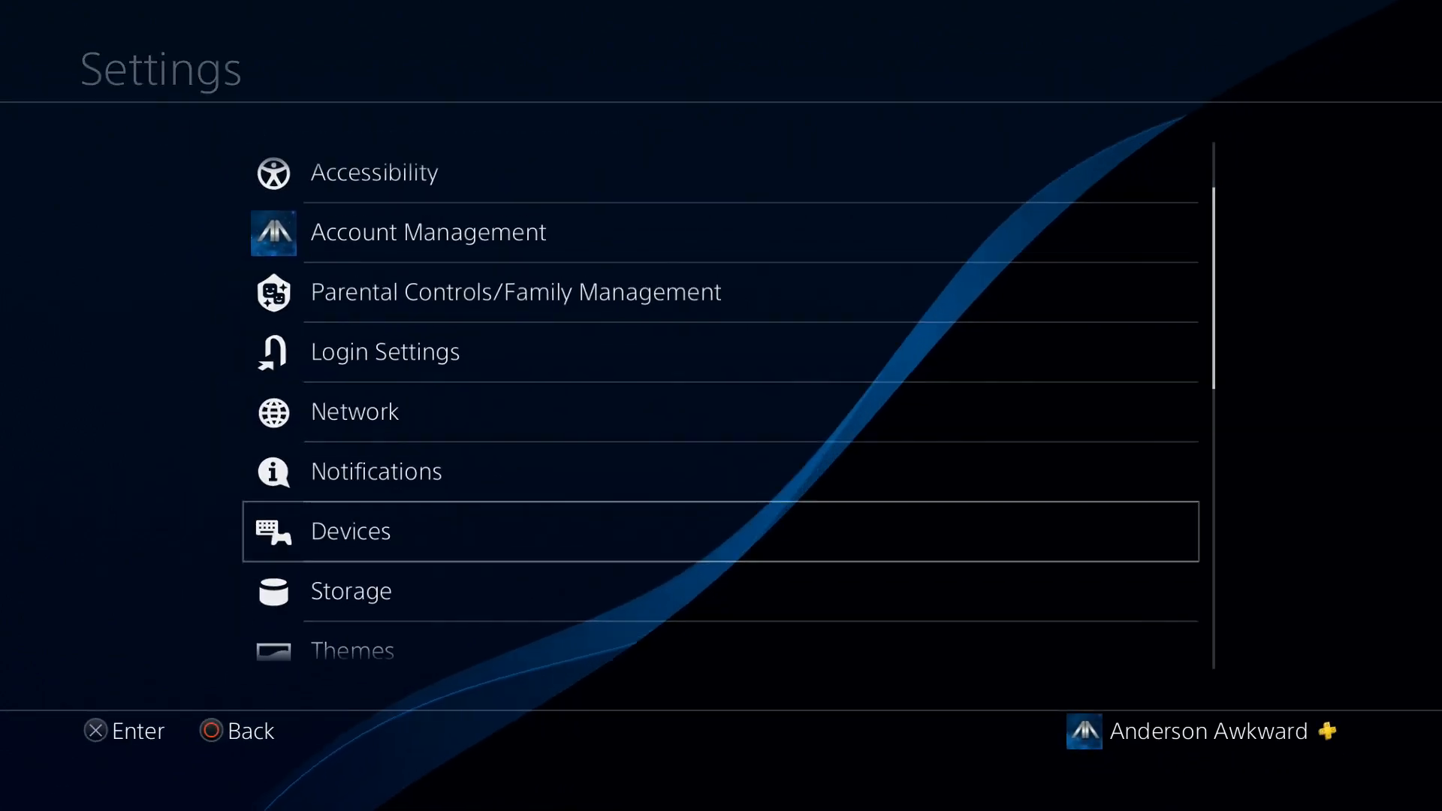
left_click(350, 530)
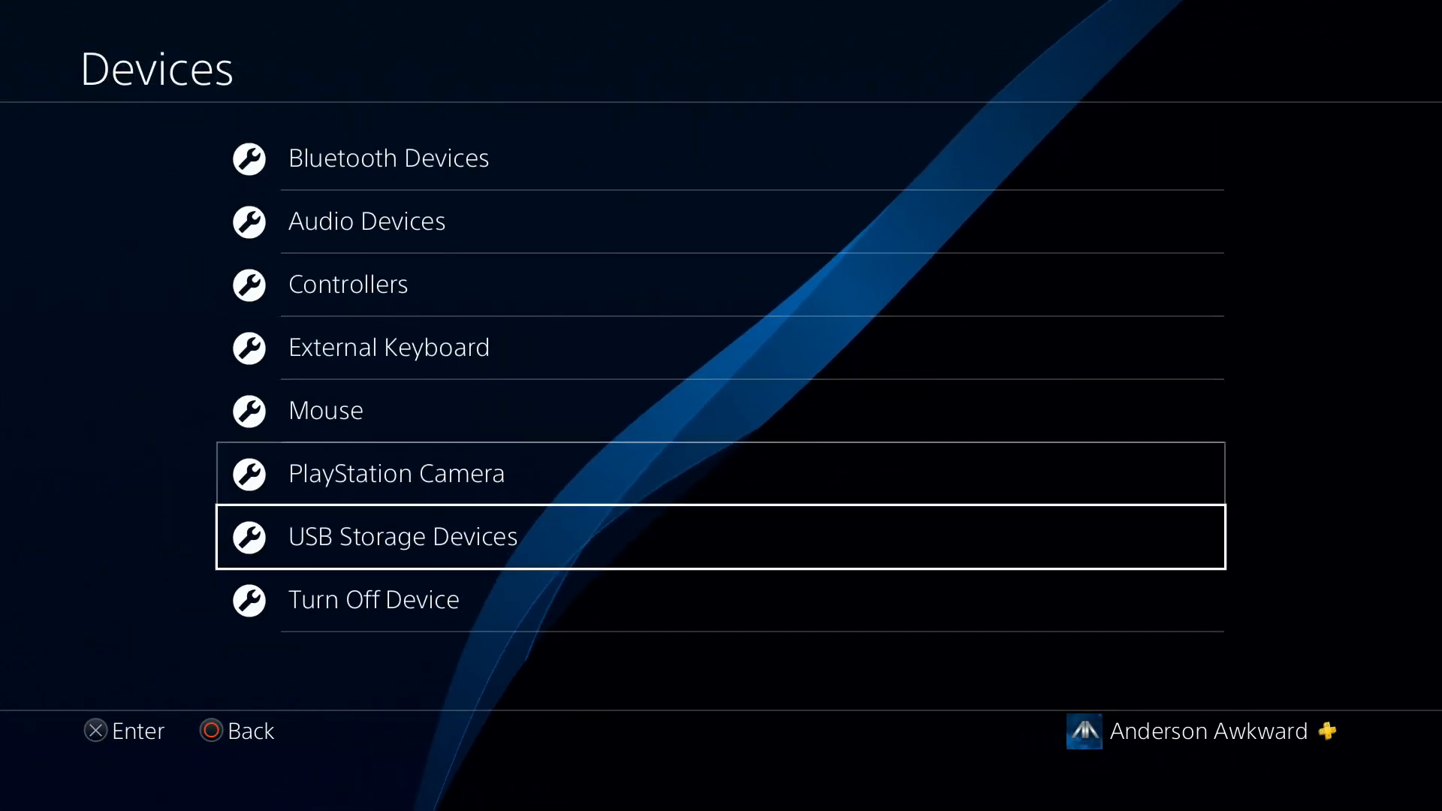
left_click(403, 537)
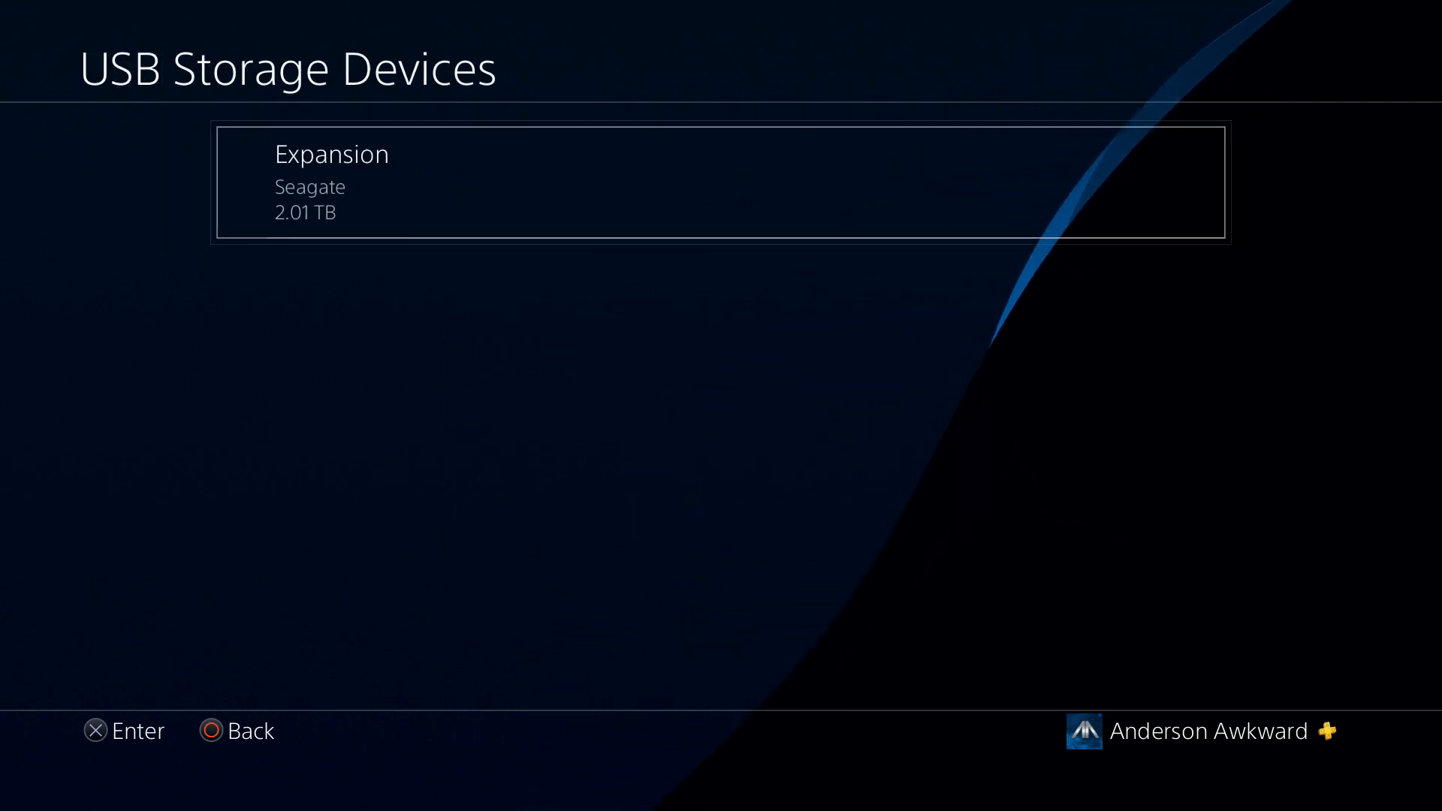
left_click(721, 182)
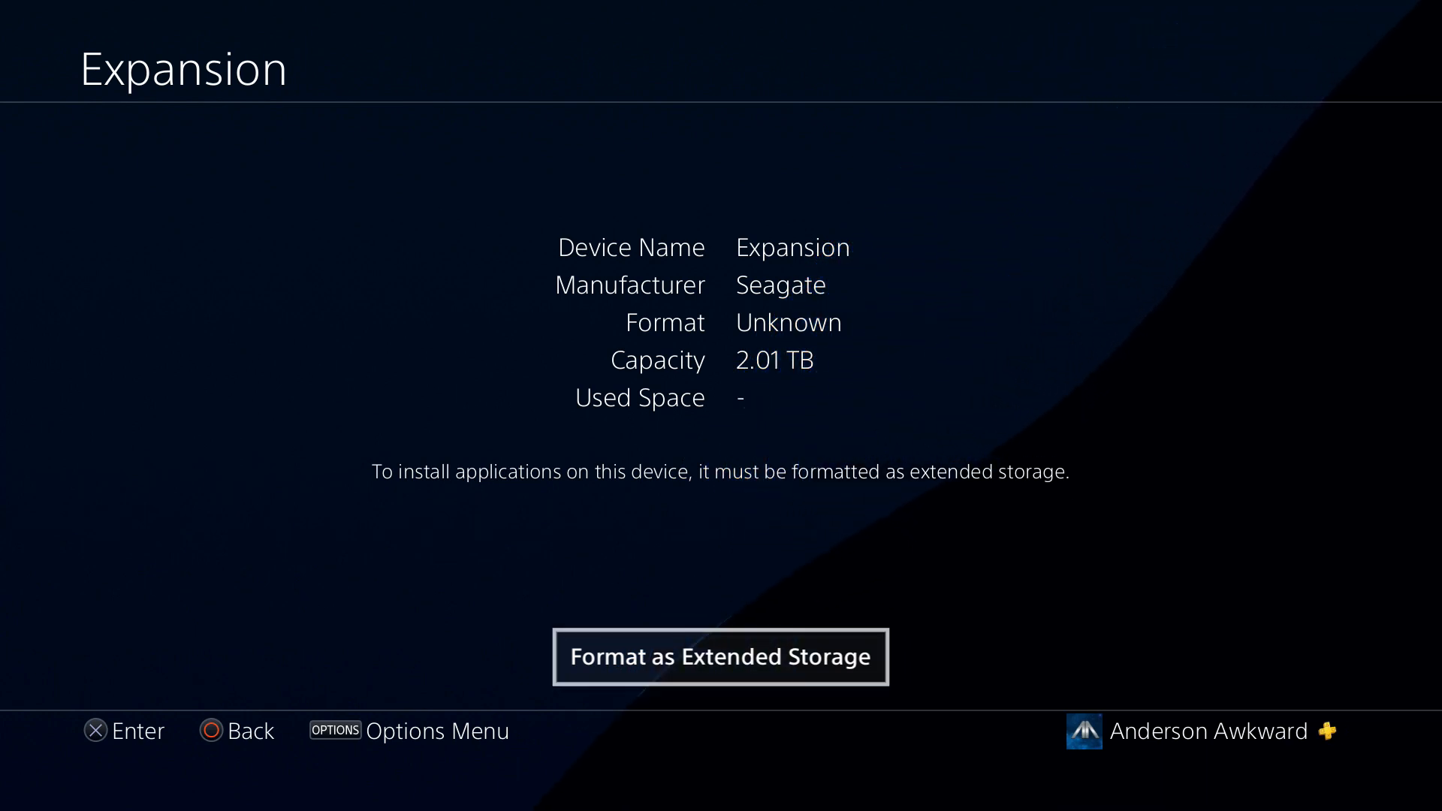
Step: Run Format as Extended Storage on the drive, confirming Next, Format and Yes
left_click(719, 656)
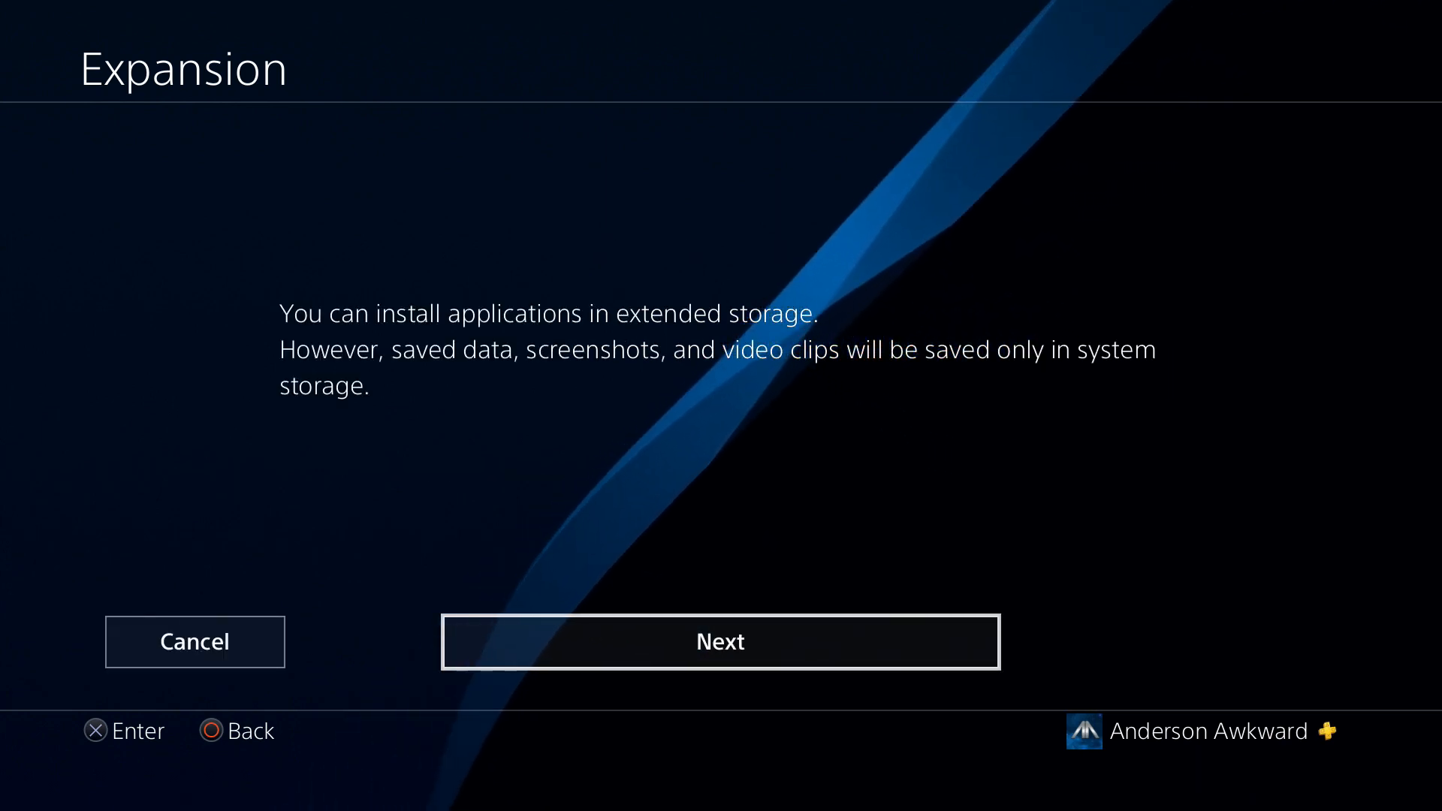
left_click(719, 641)
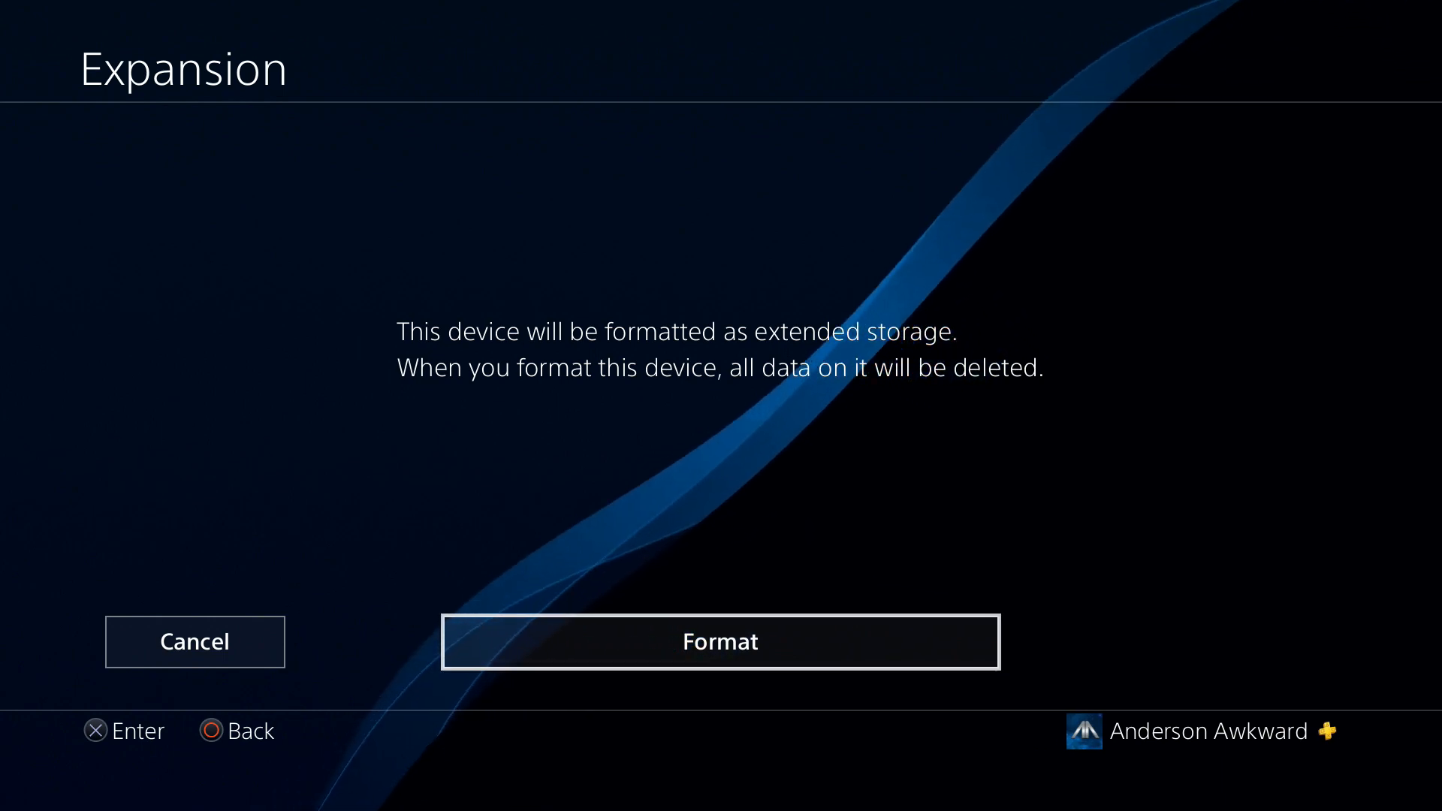
left_click(721, 642)
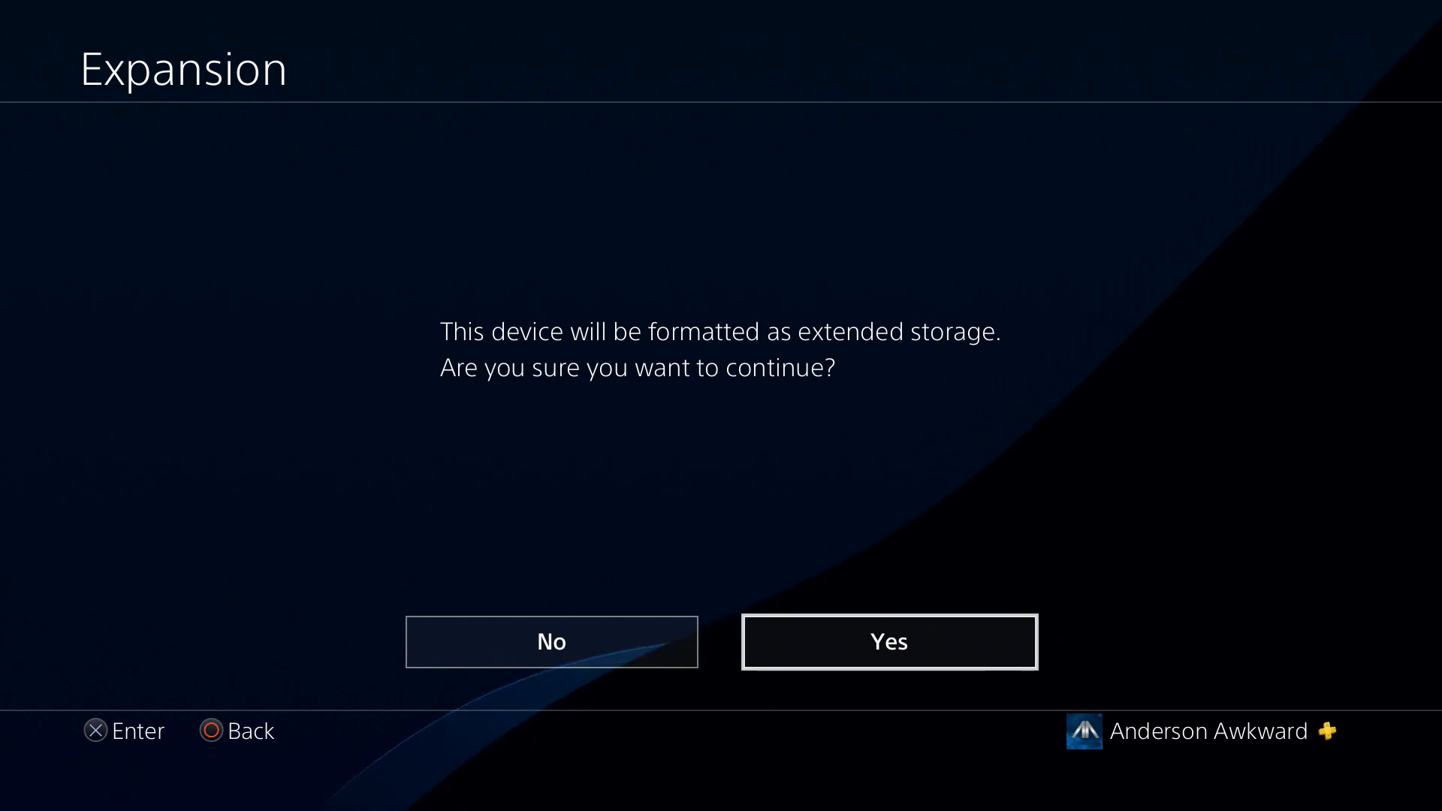
left_click(888, 641)
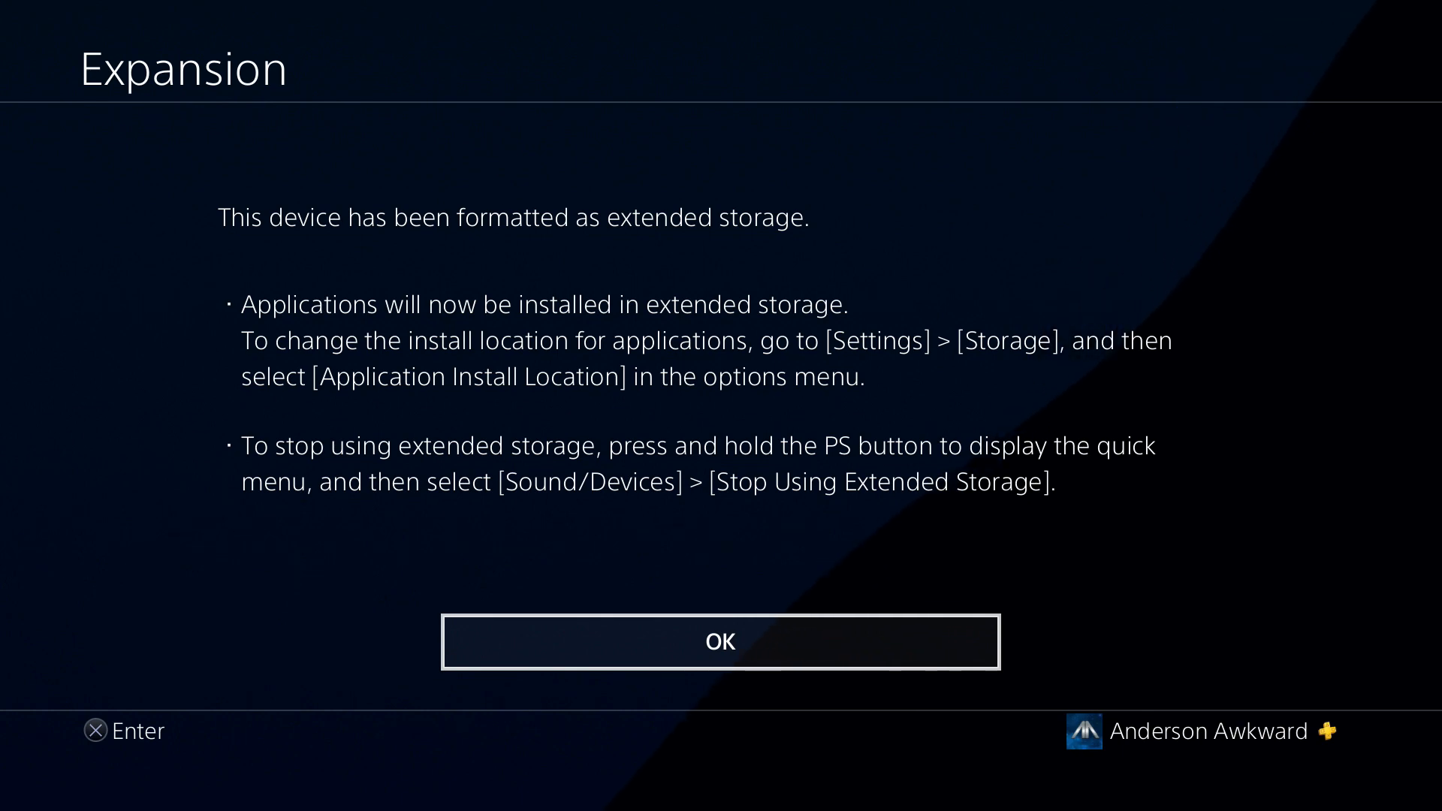
Step: Acknowledge the format message and browse System Storage > Applications down to YouTube's information
left_click(720, 641)
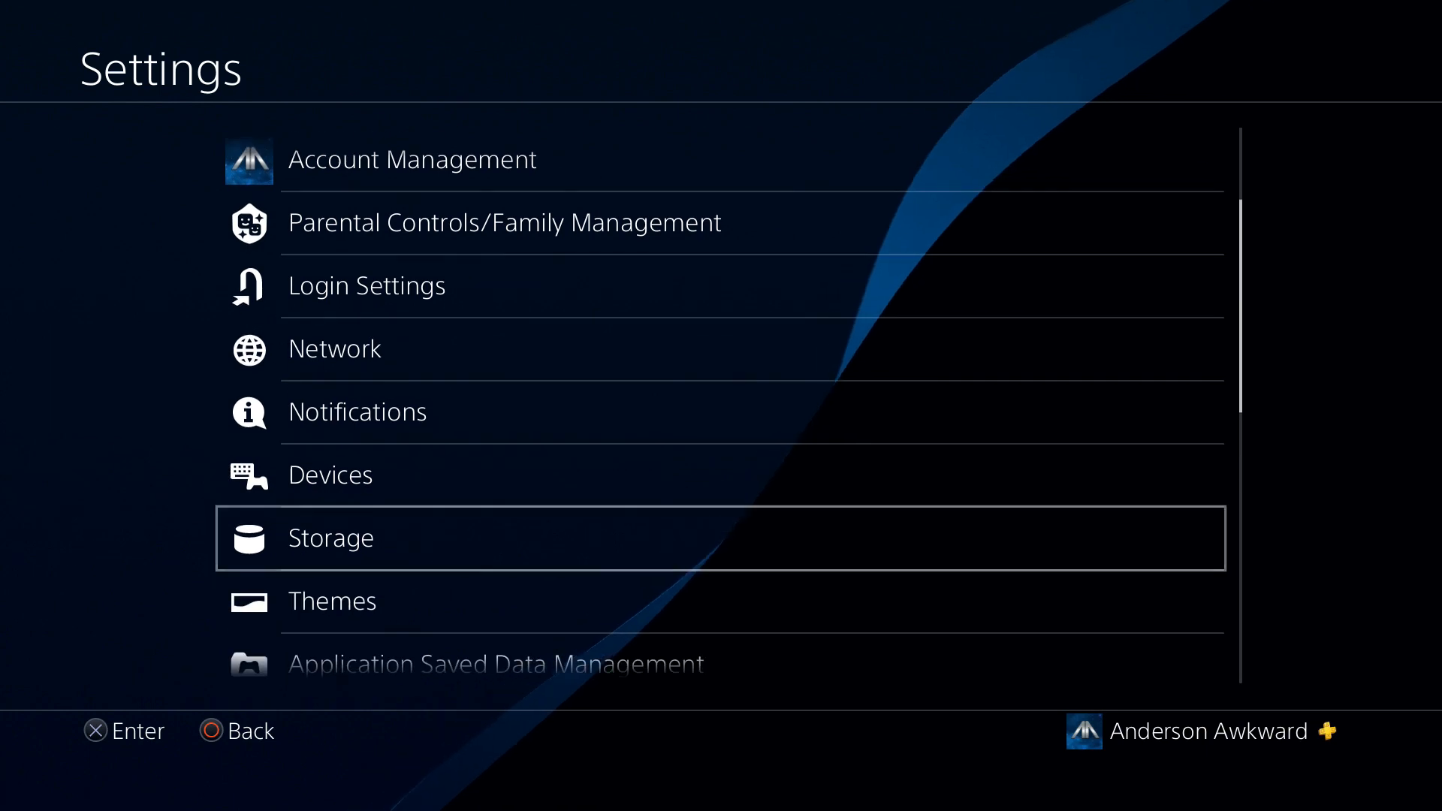
left_click(329, 538)
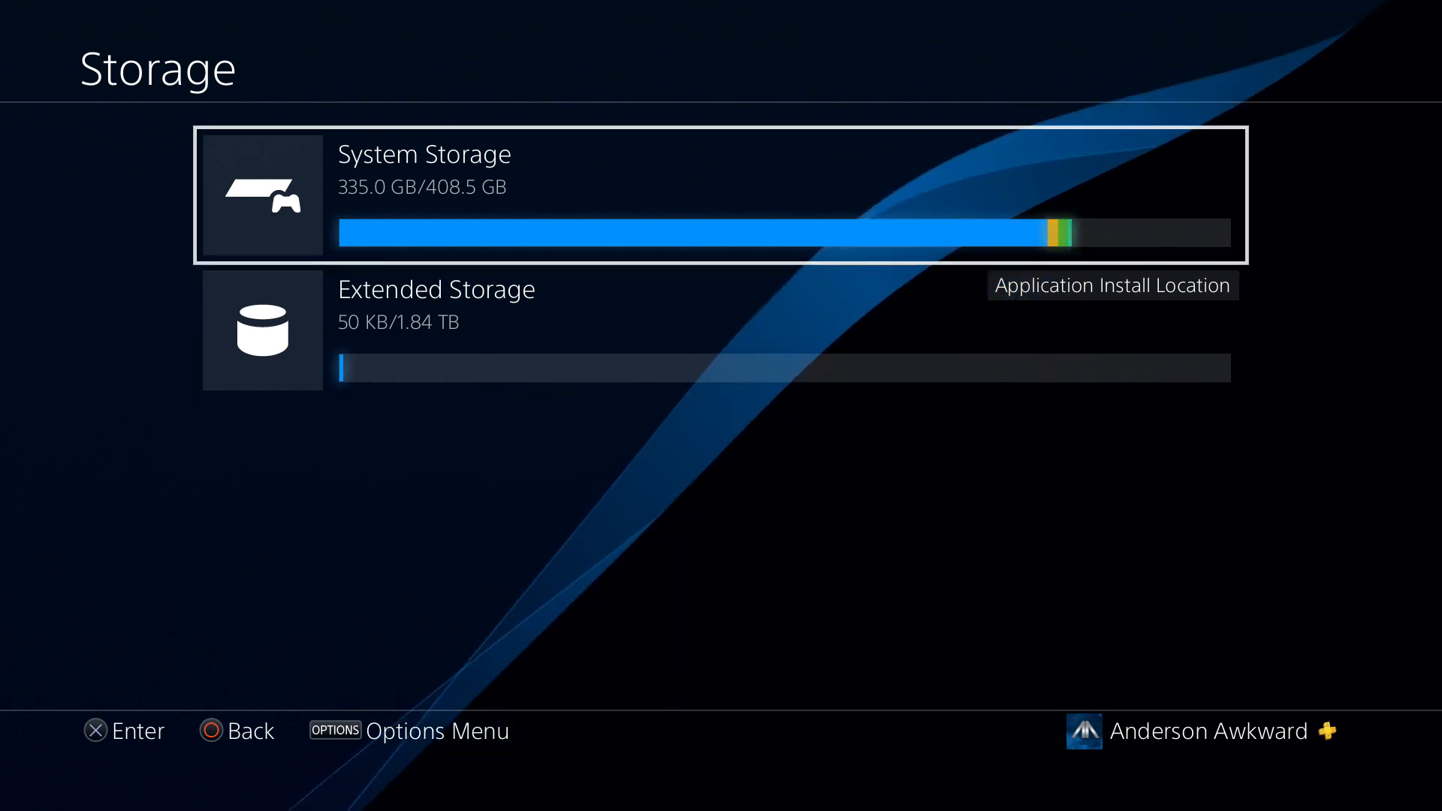
key("down")
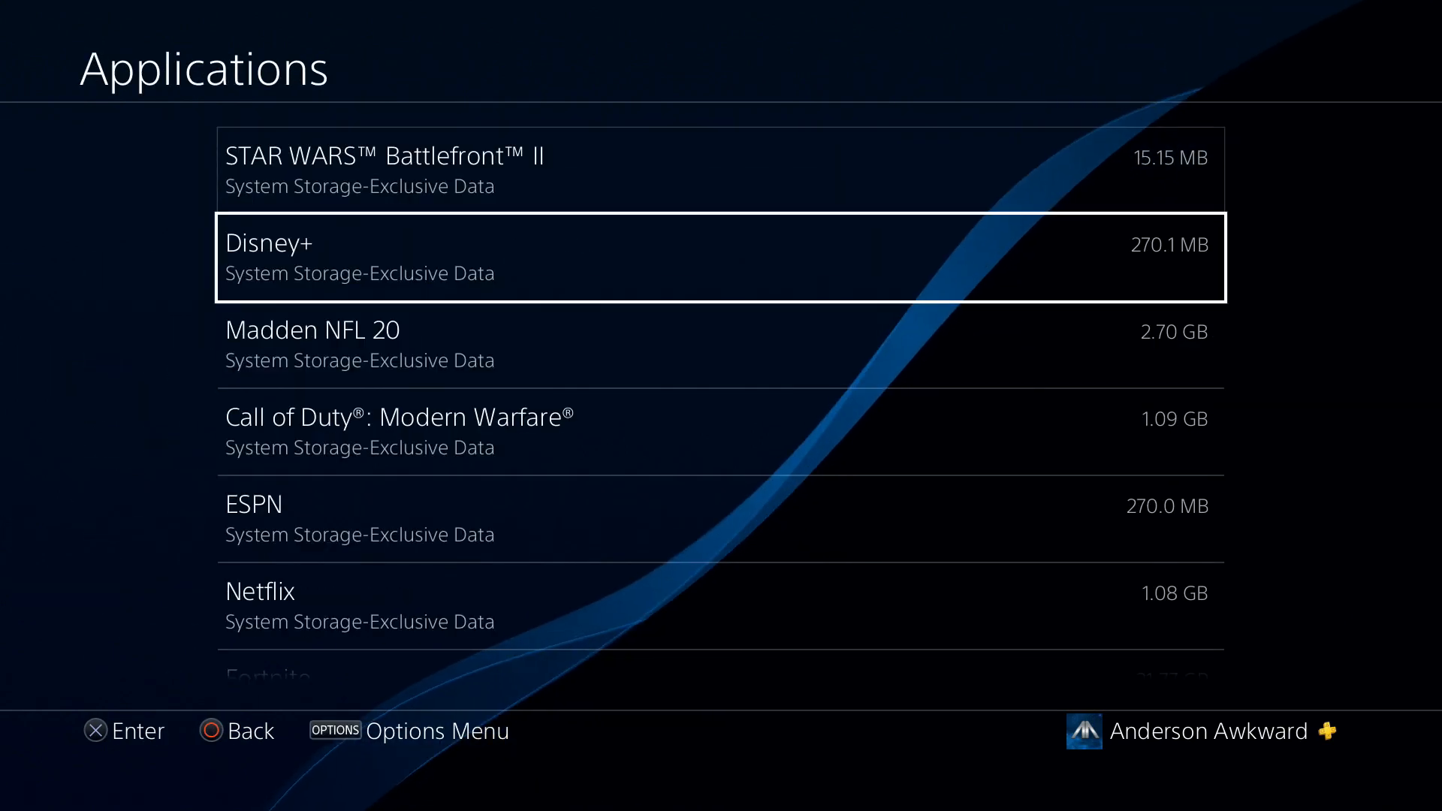
key("Up")
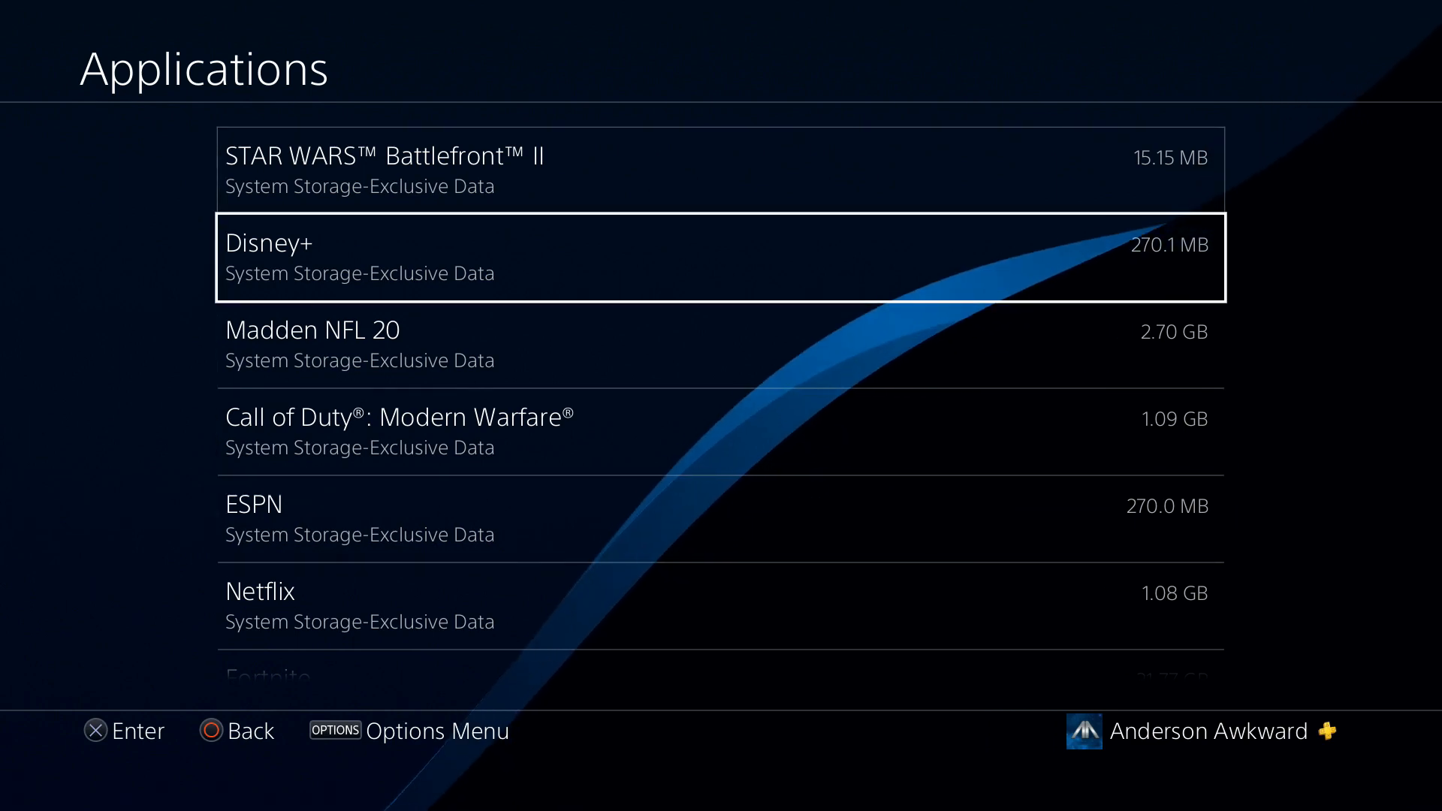
scroll("down", 3)
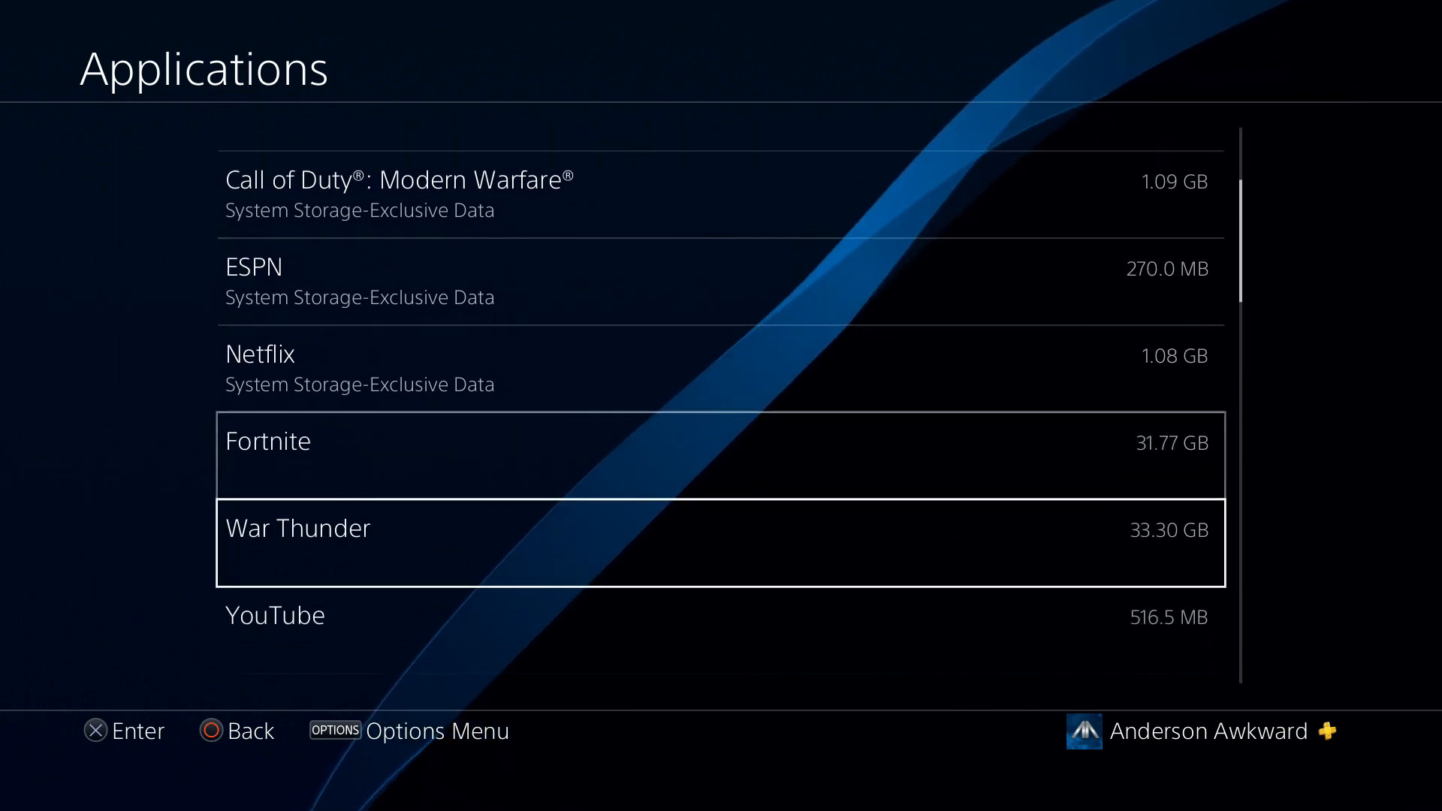
scroll("down", 3)
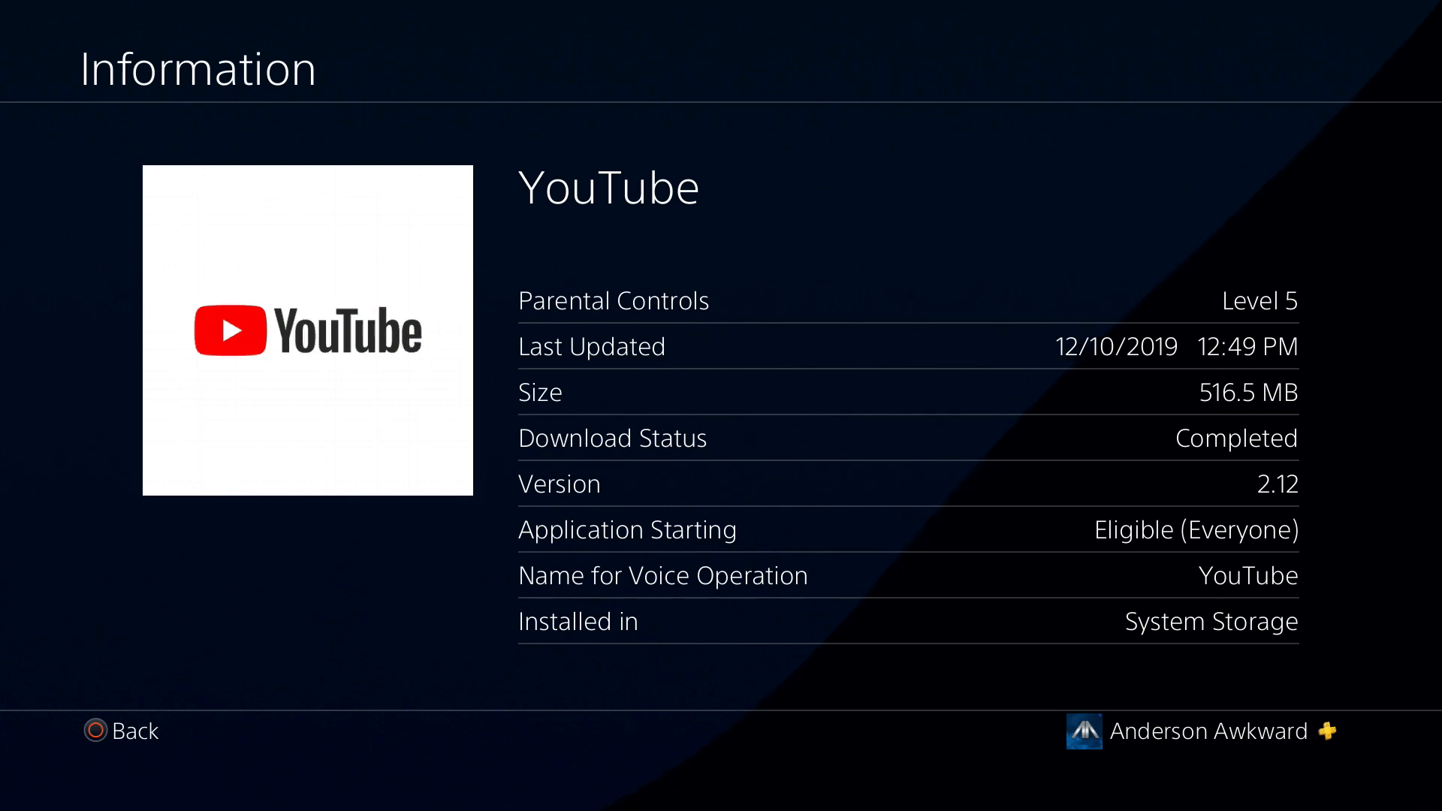
Step: Move YouTube from system storage onto the extended storage drive
left_click(120, 732)
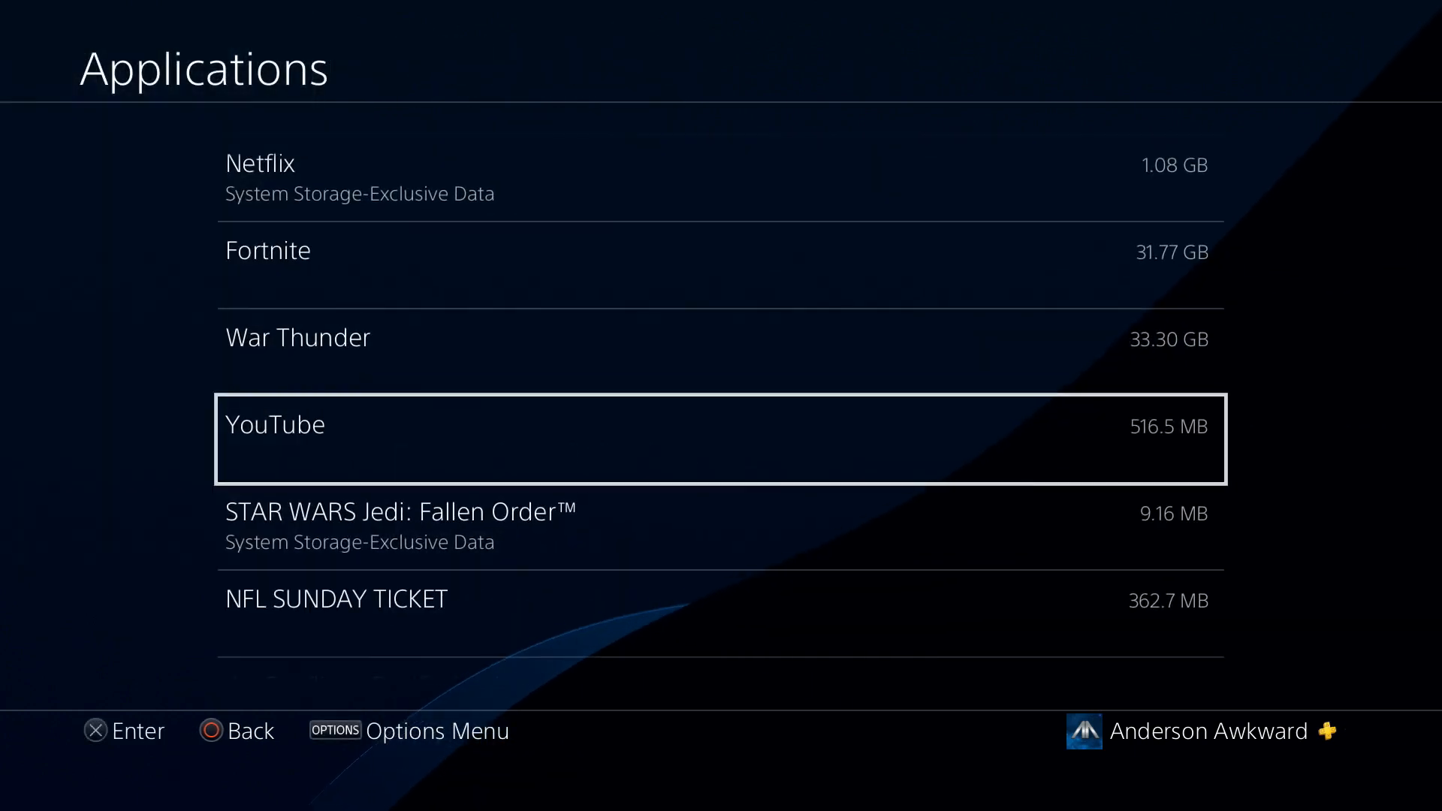
key("options")
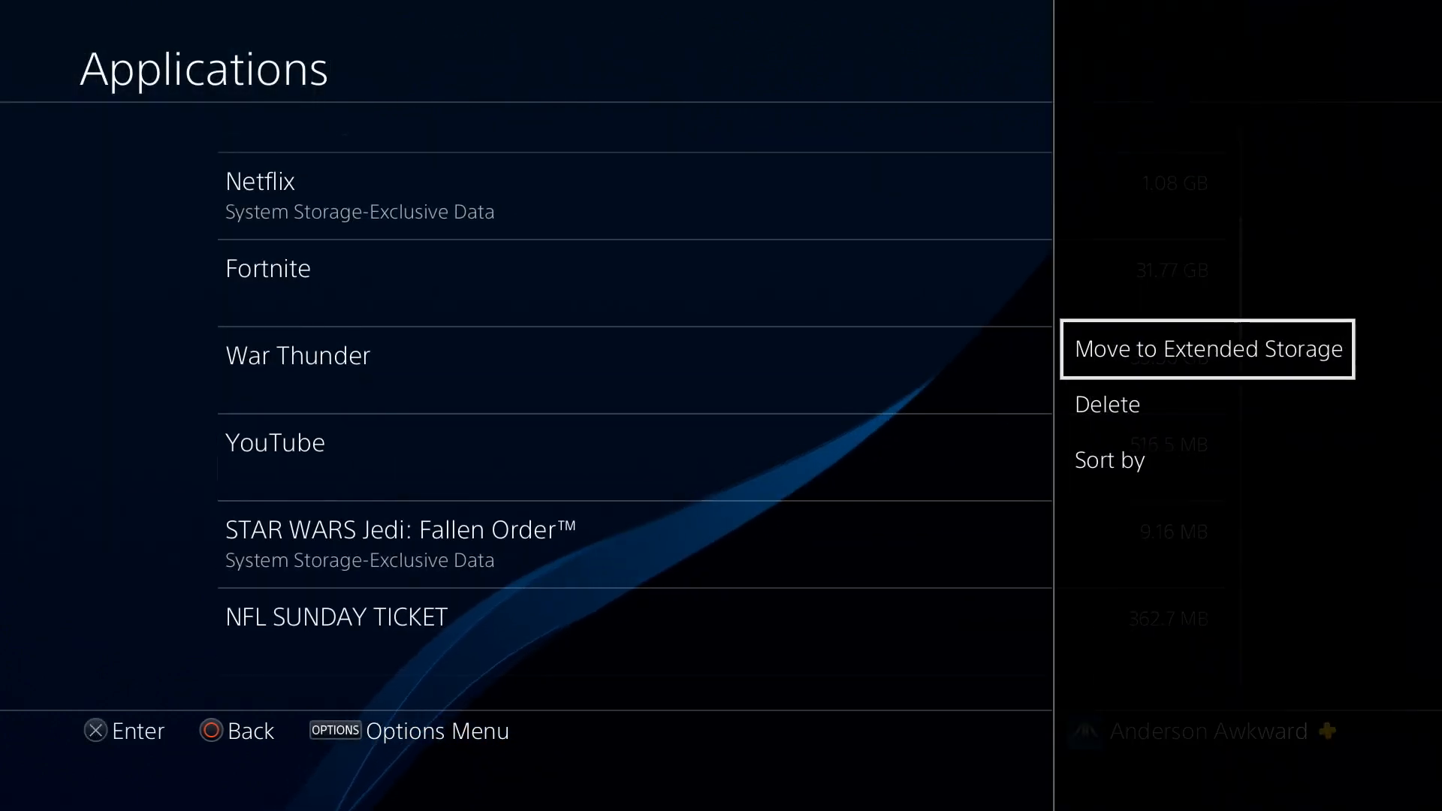
left_click(1208, 349)
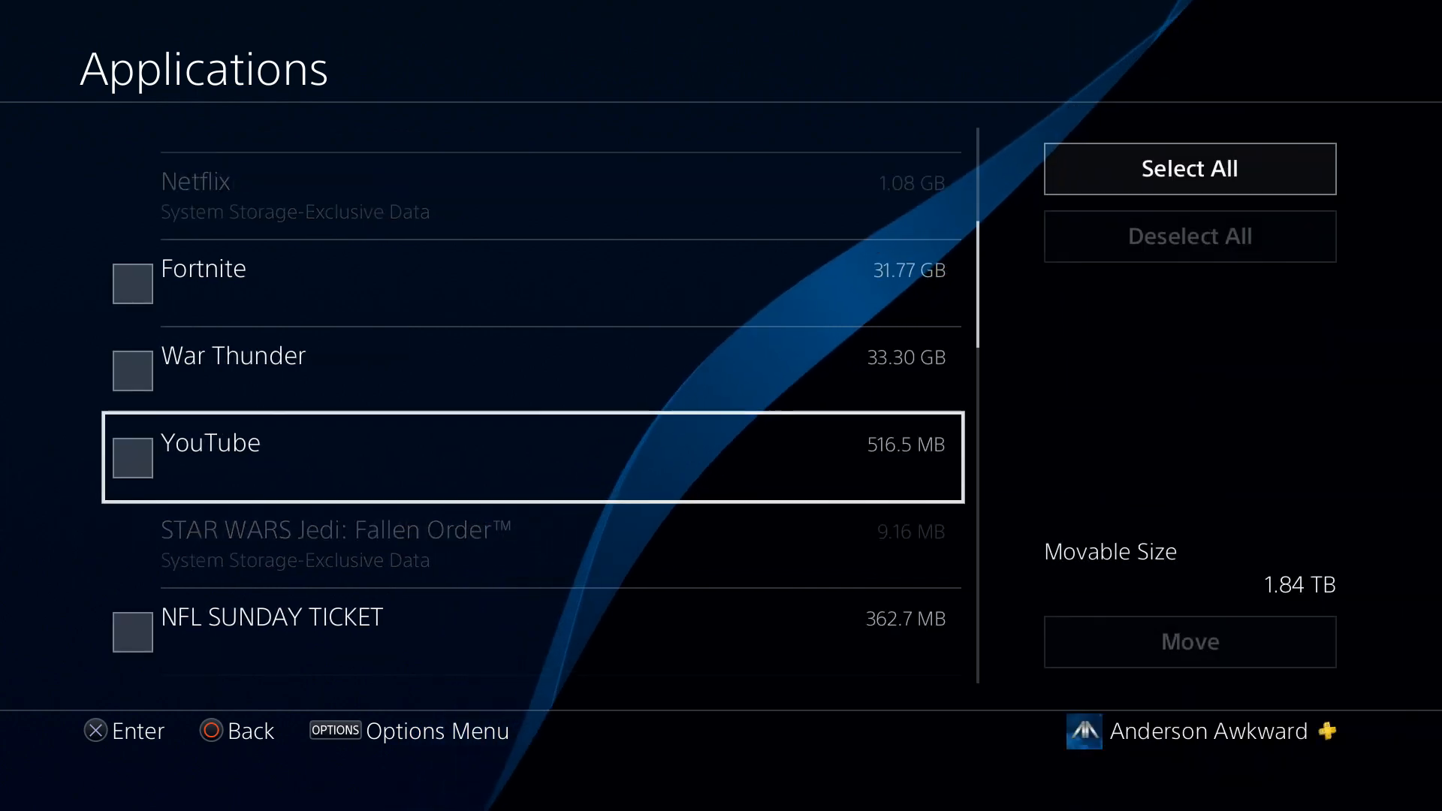
left_click(132, 456)
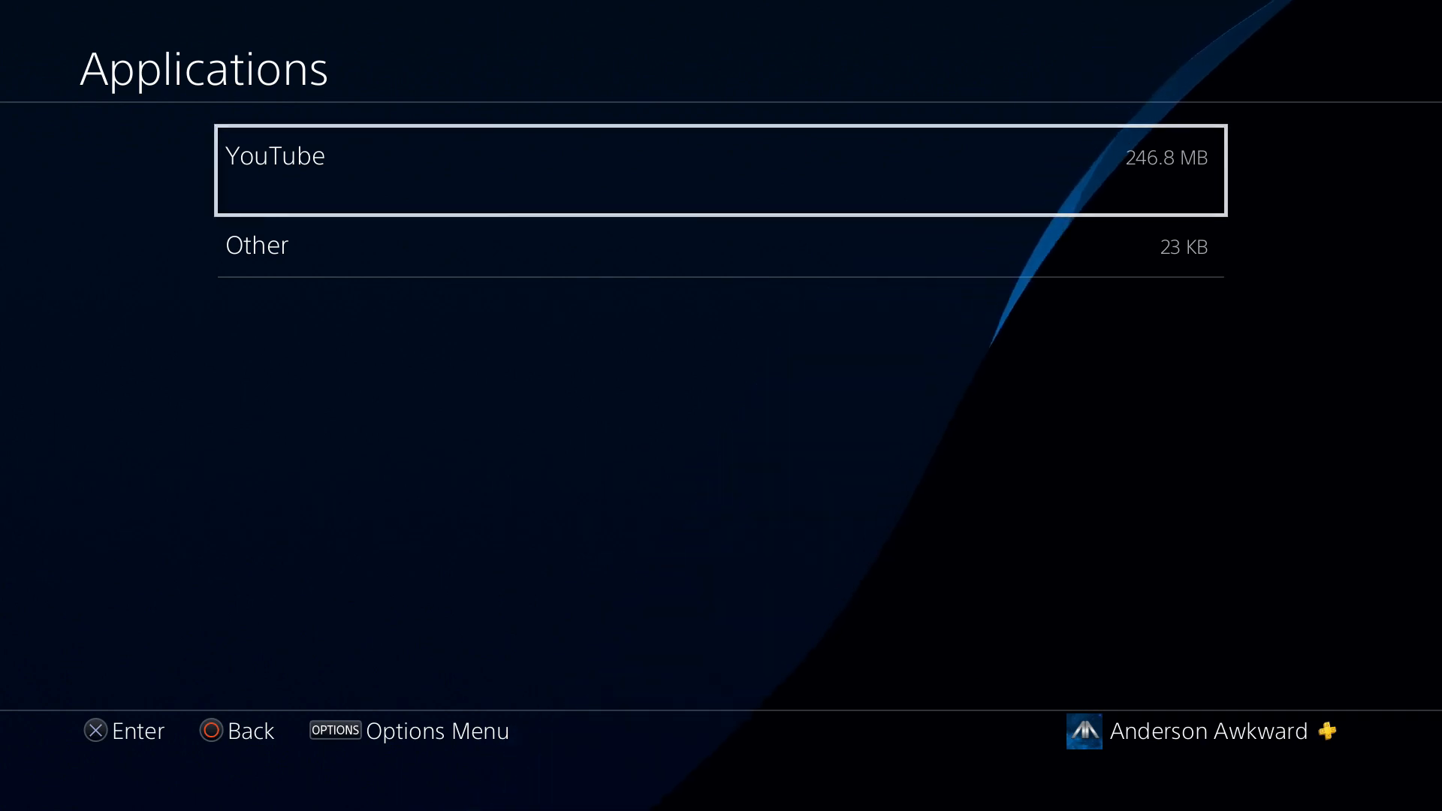
Step: Move YouTube back from extended storage to system storage and confirm
key("options")
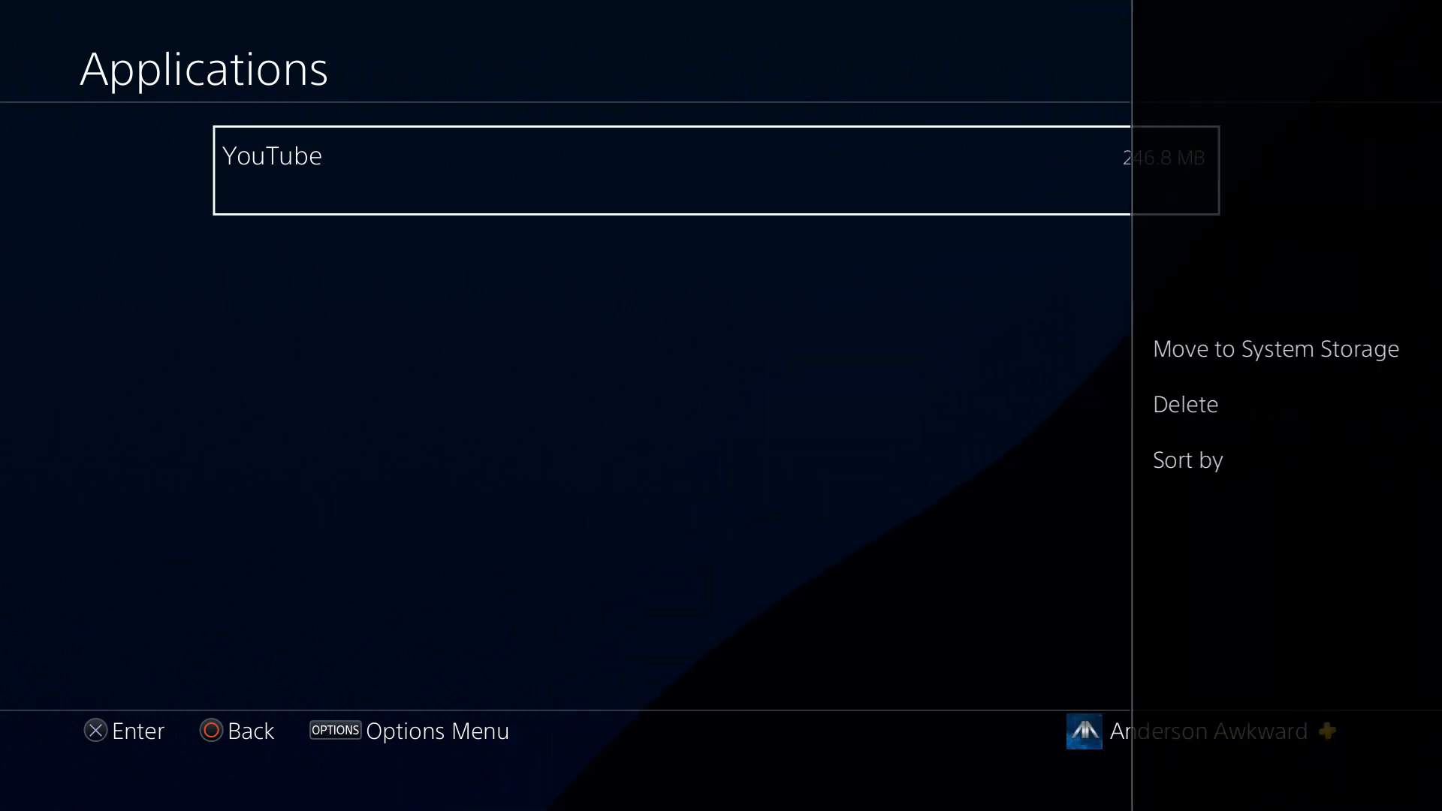
left_click(1274, 348)
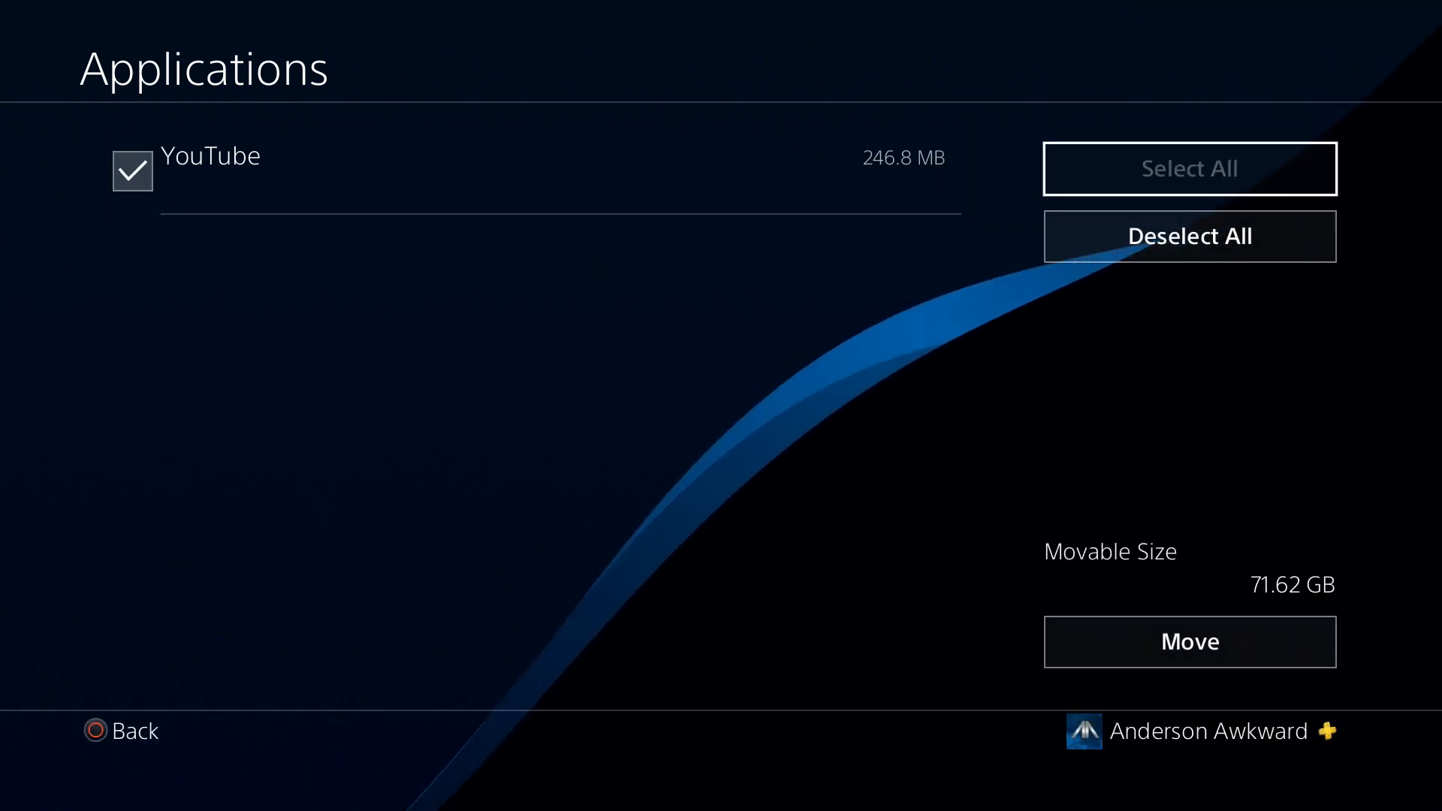
left_click(1188, 641)
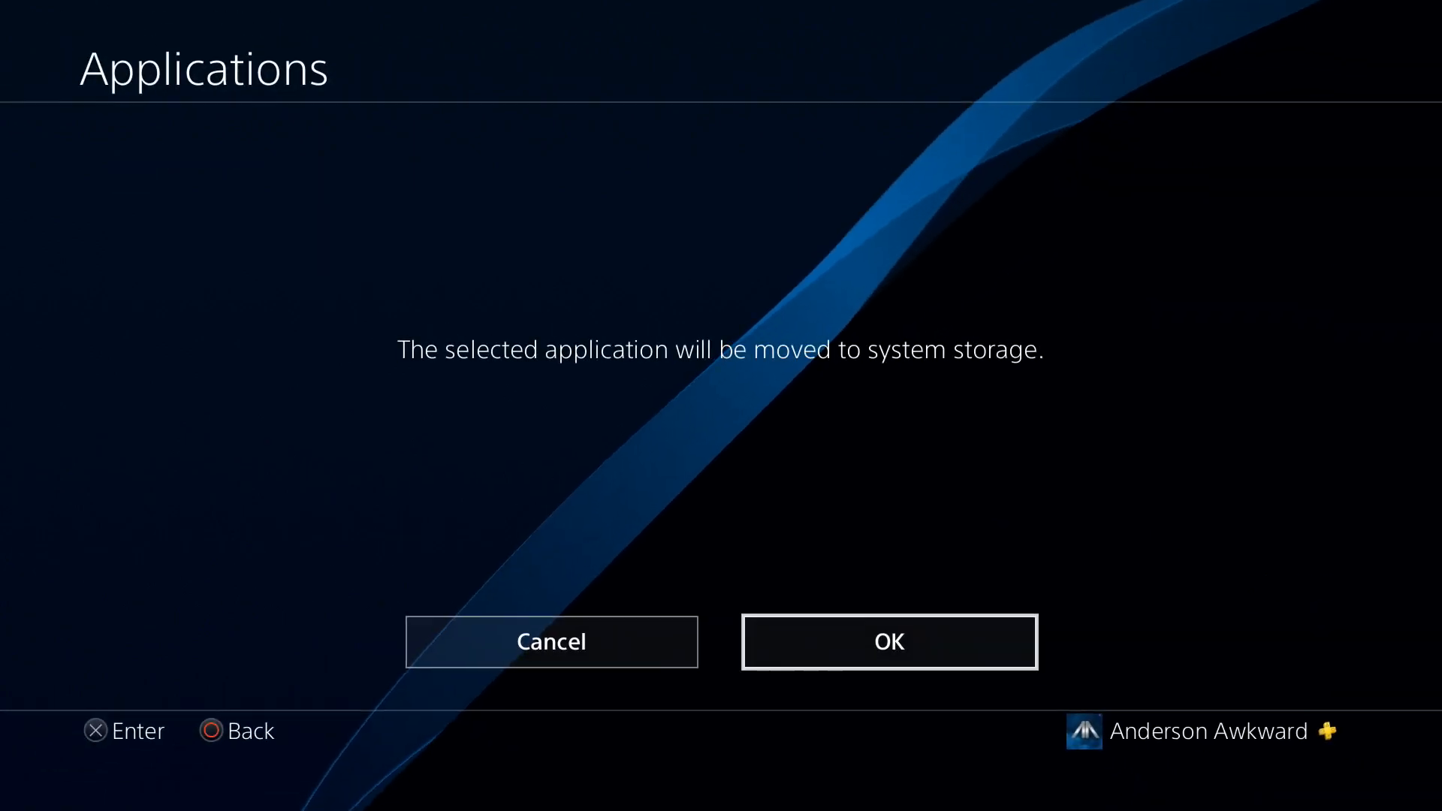
left_click(888, 641)
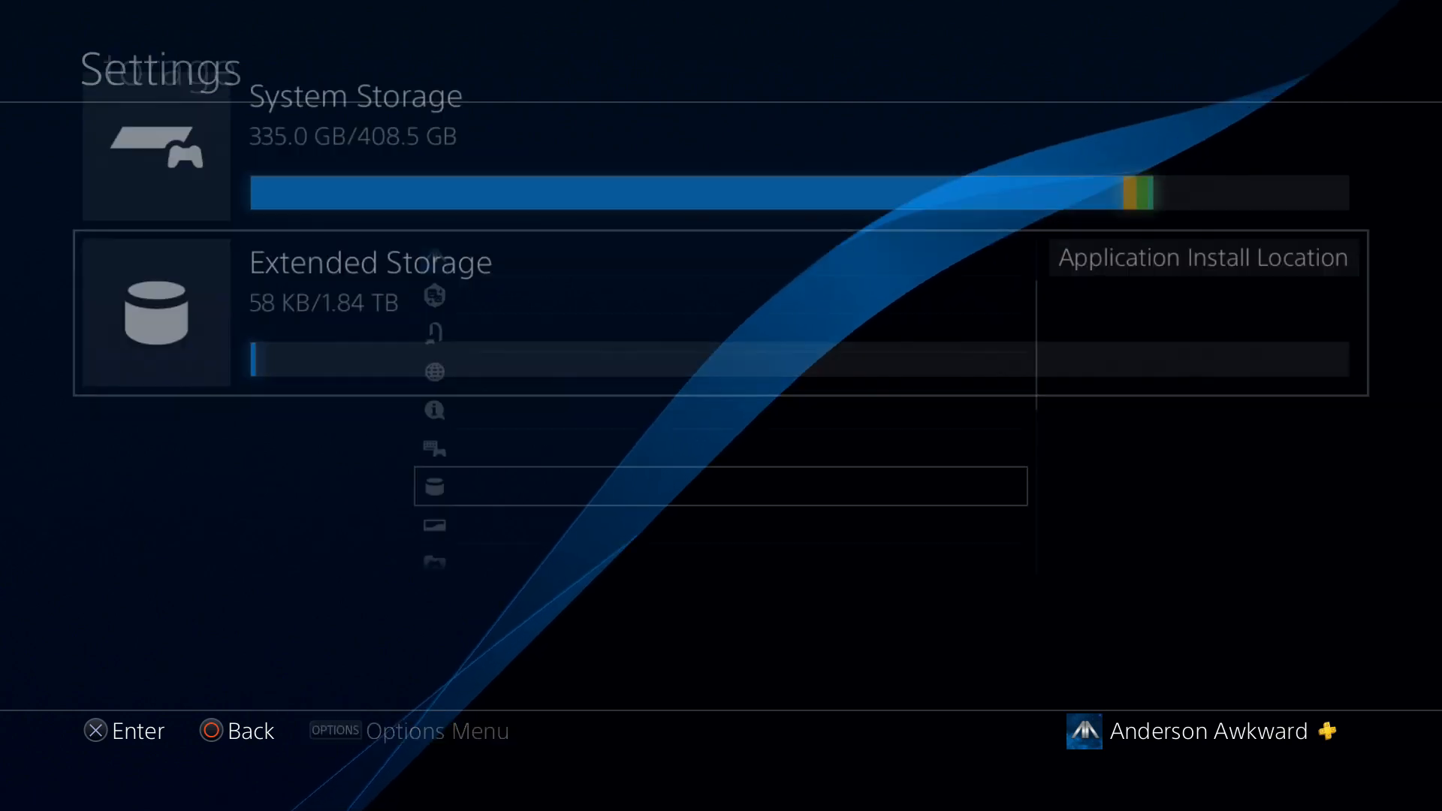
Step: Stop Using Extended Storage from the Quick Menu's Sound/Devices and acknowledge the safe-disconnect message
key("ps")
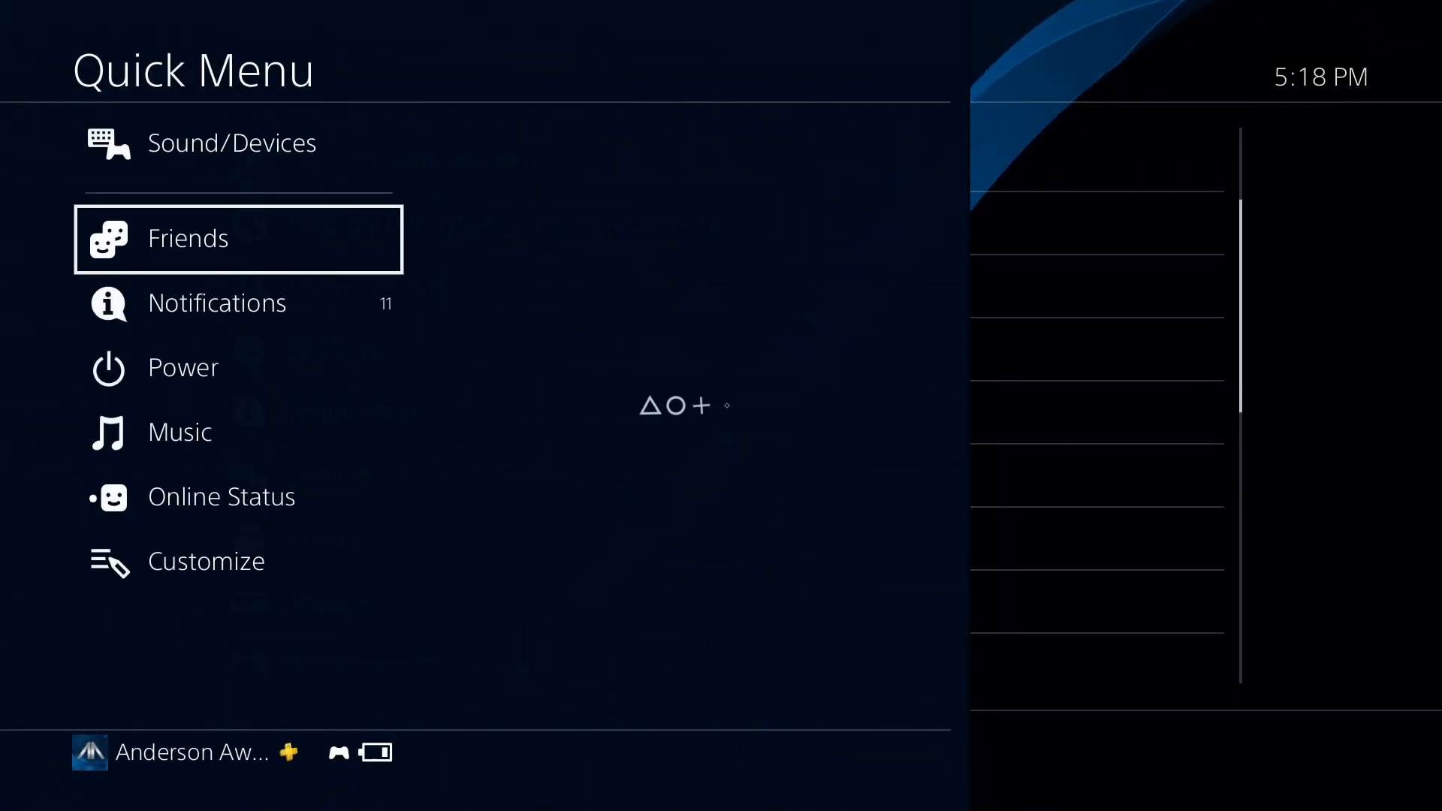
left_click(187, 239)
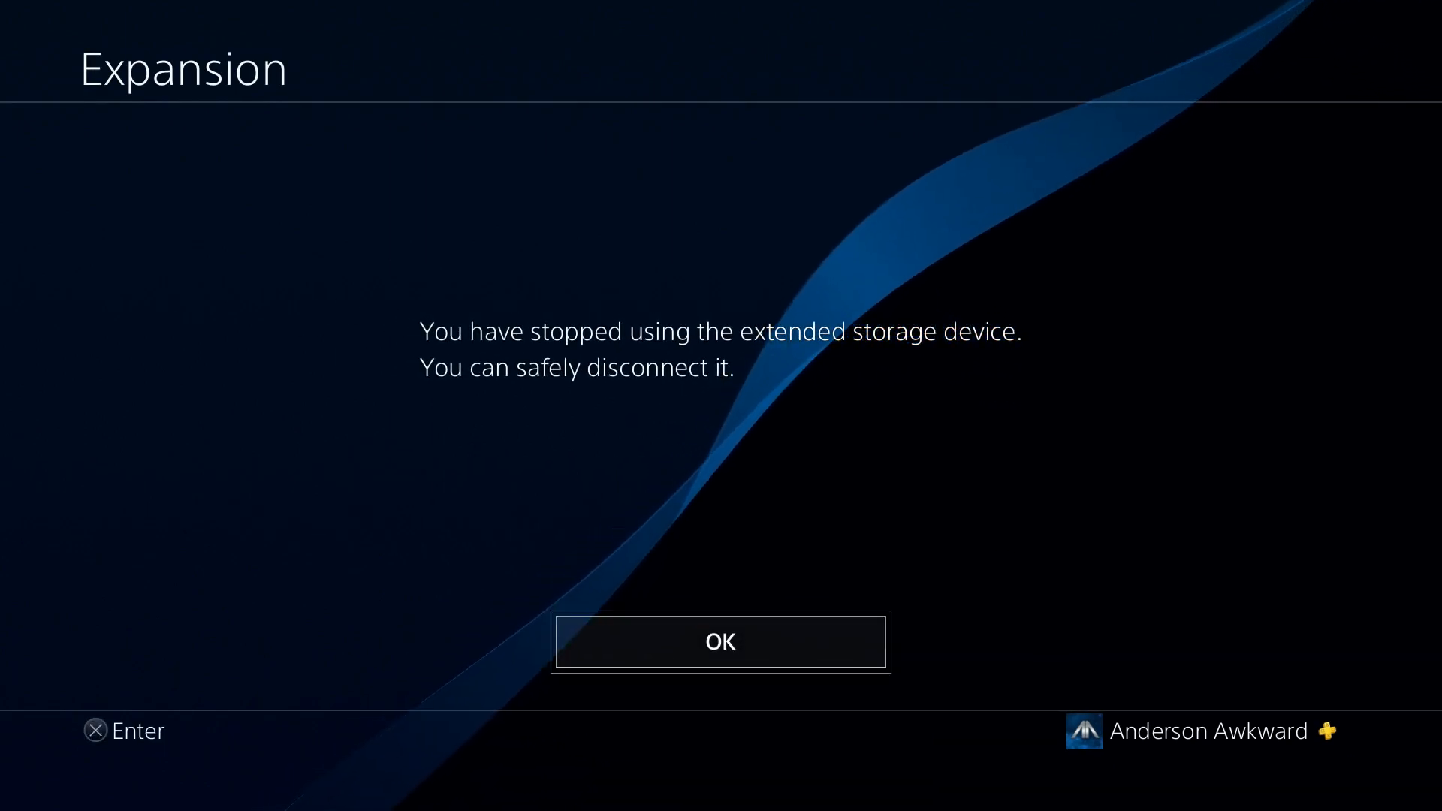
left_click(719, 642)
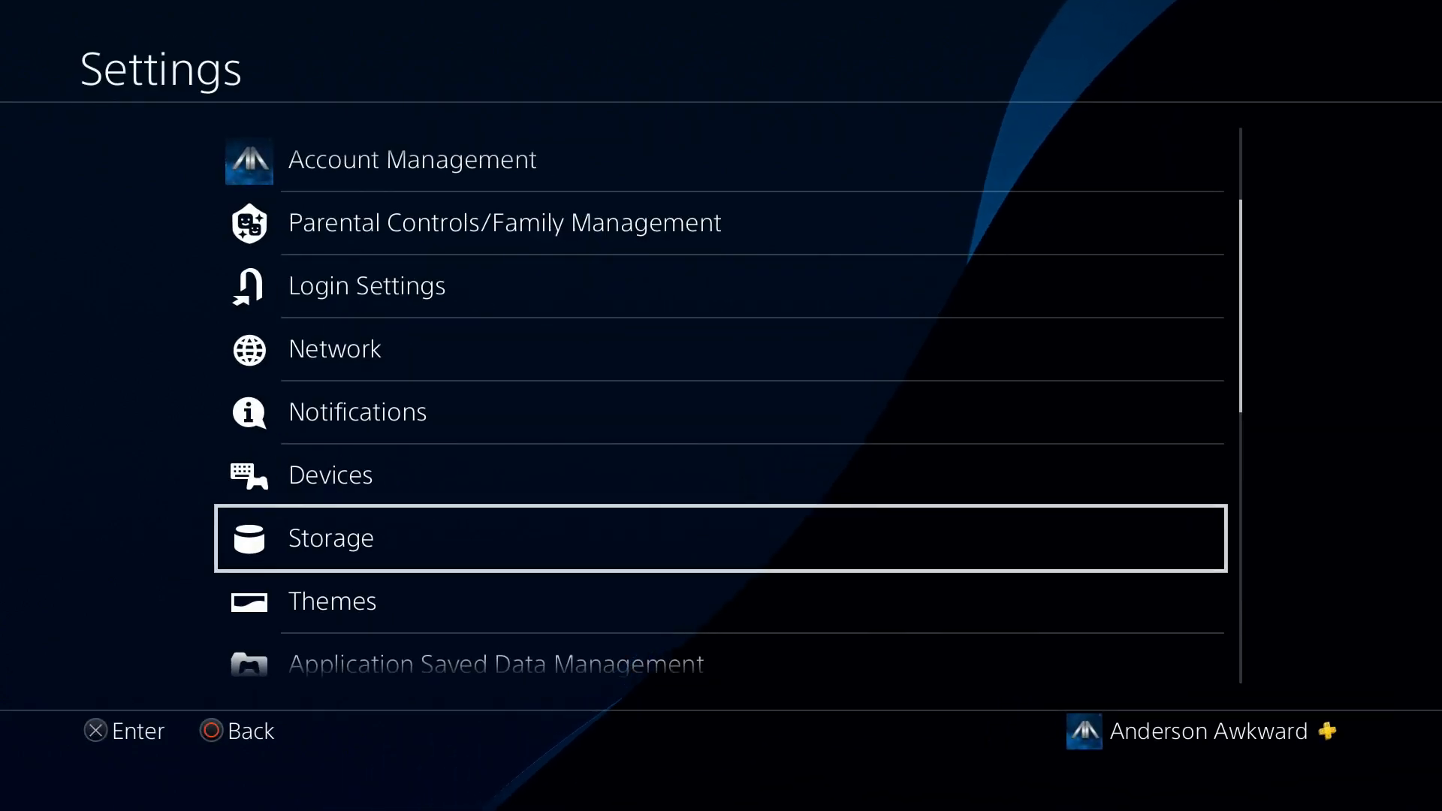